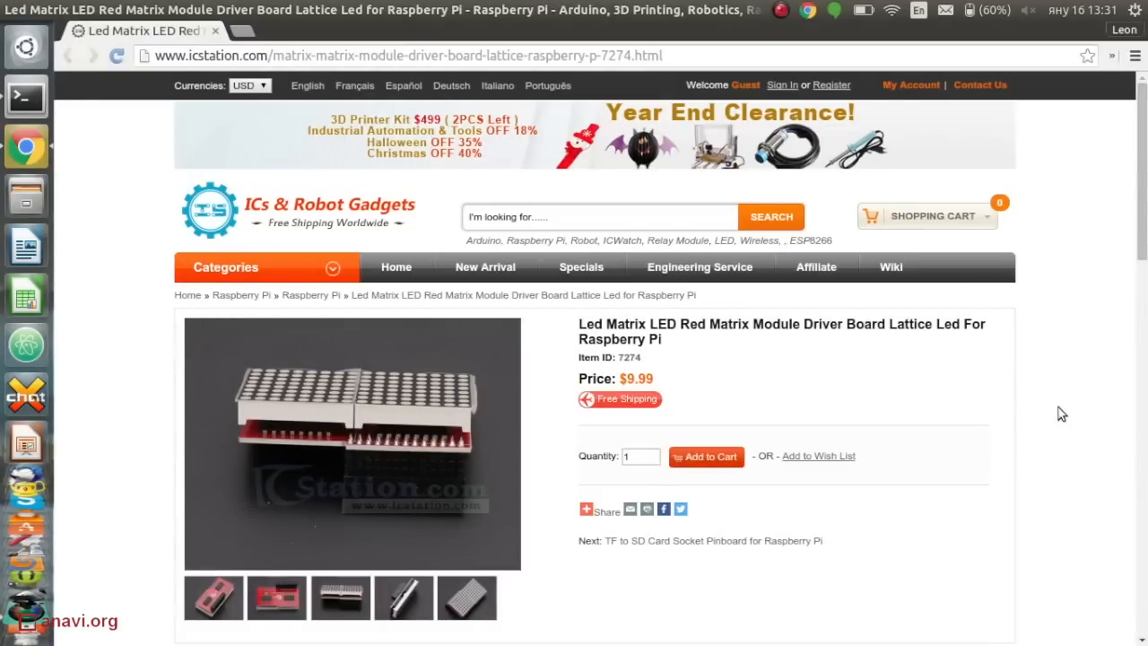
- Follow the product overview's link to the raspberrypi-matrix-led-max7219 GitHub repository
scroll("down", 3)
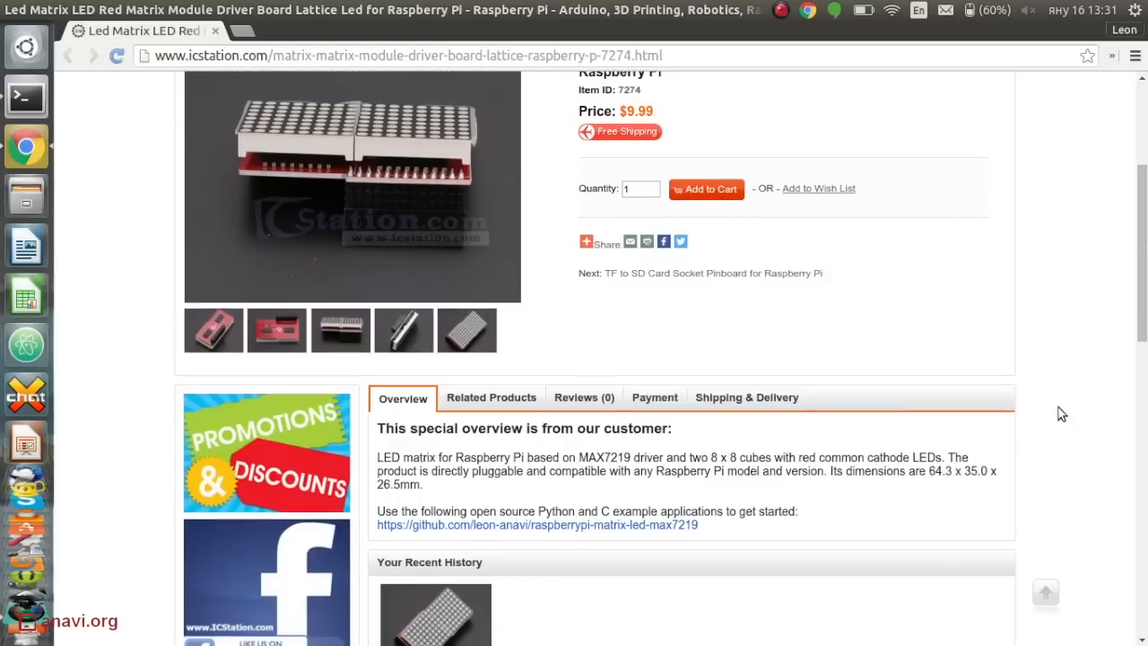
scroll("down", 3)
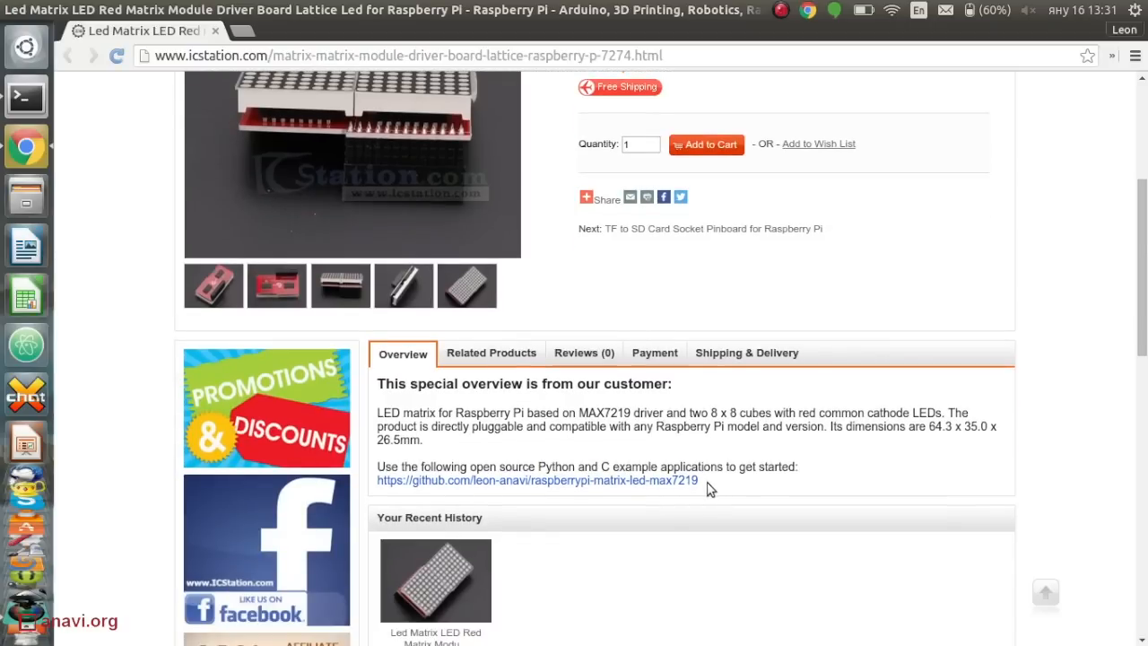
mouse_move(674, 490)
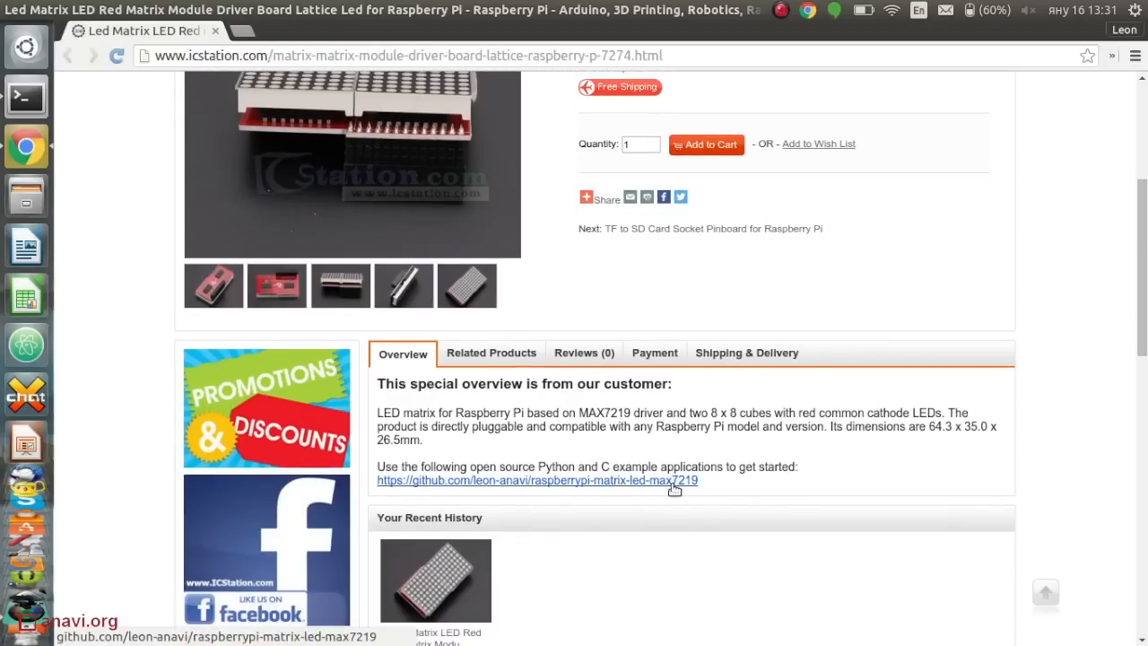
left_click(536, 481)
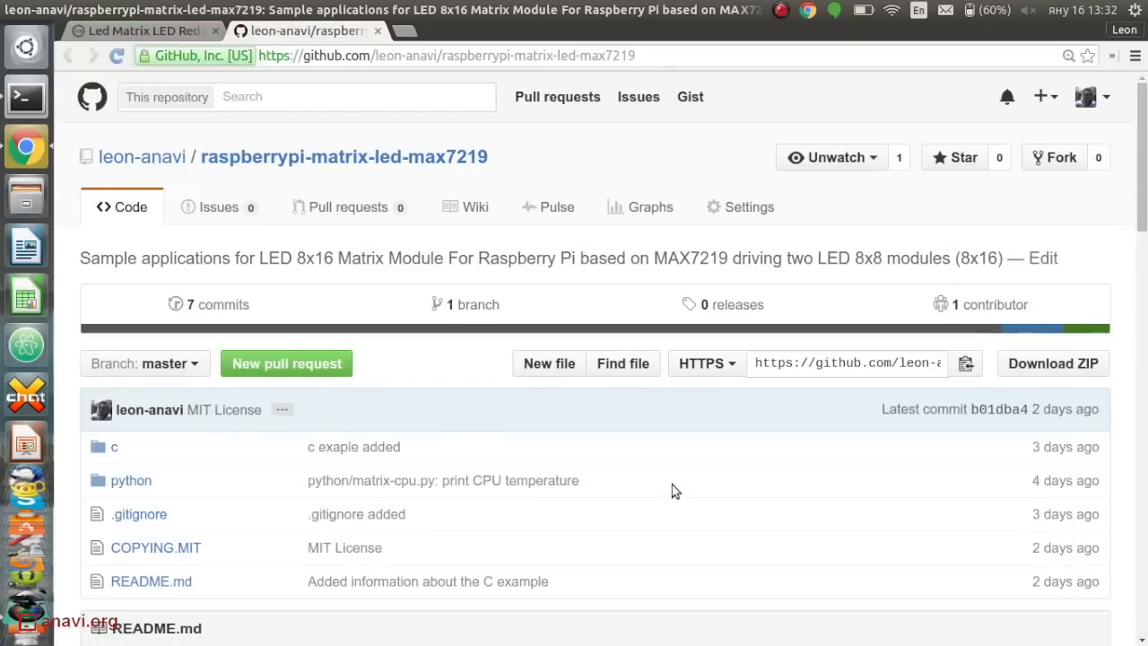
- Read the README down to the Installation steps for enabling SPI
scroll("down", 3)
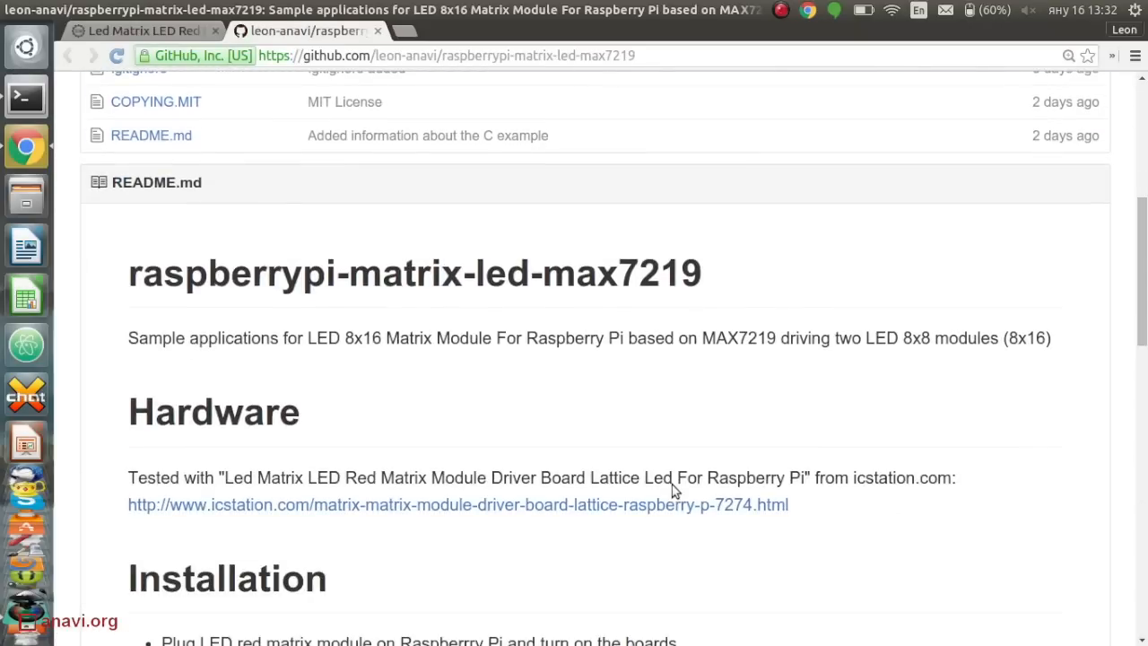
scroll("down", 3)
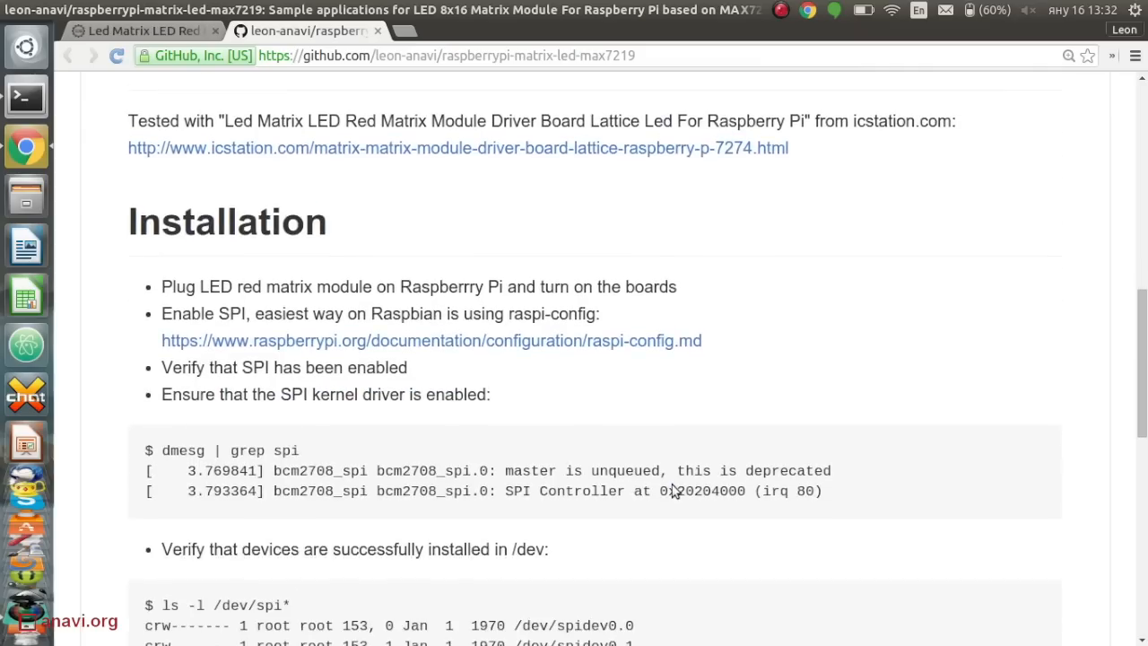
scroll("down", 3)
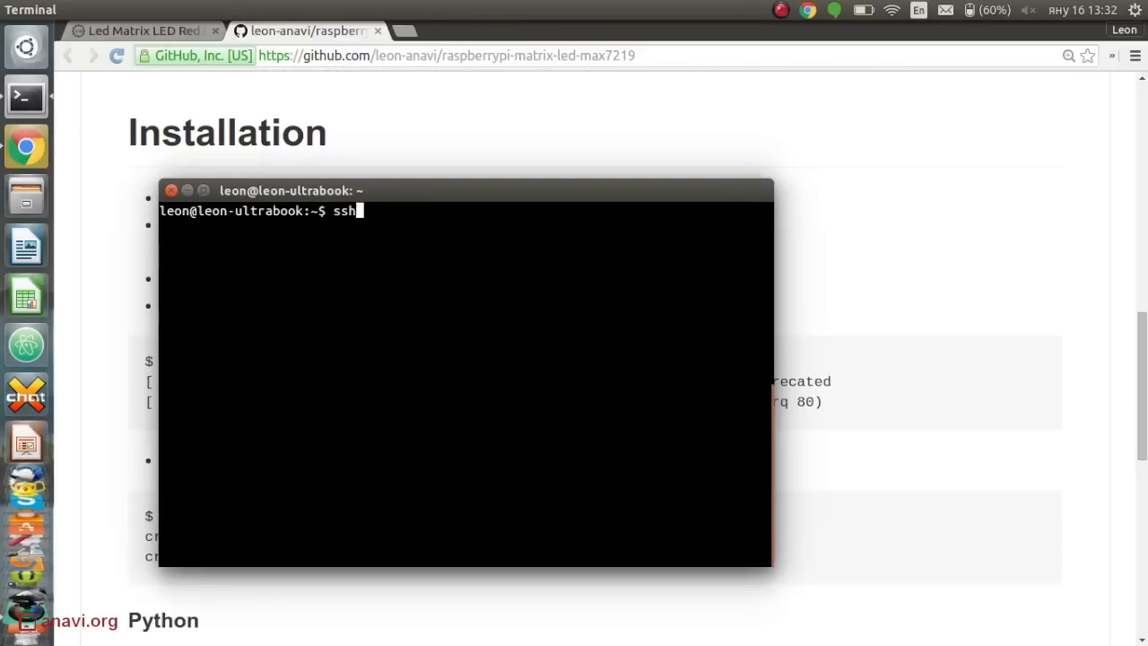
type("pi@192.168.4.3")
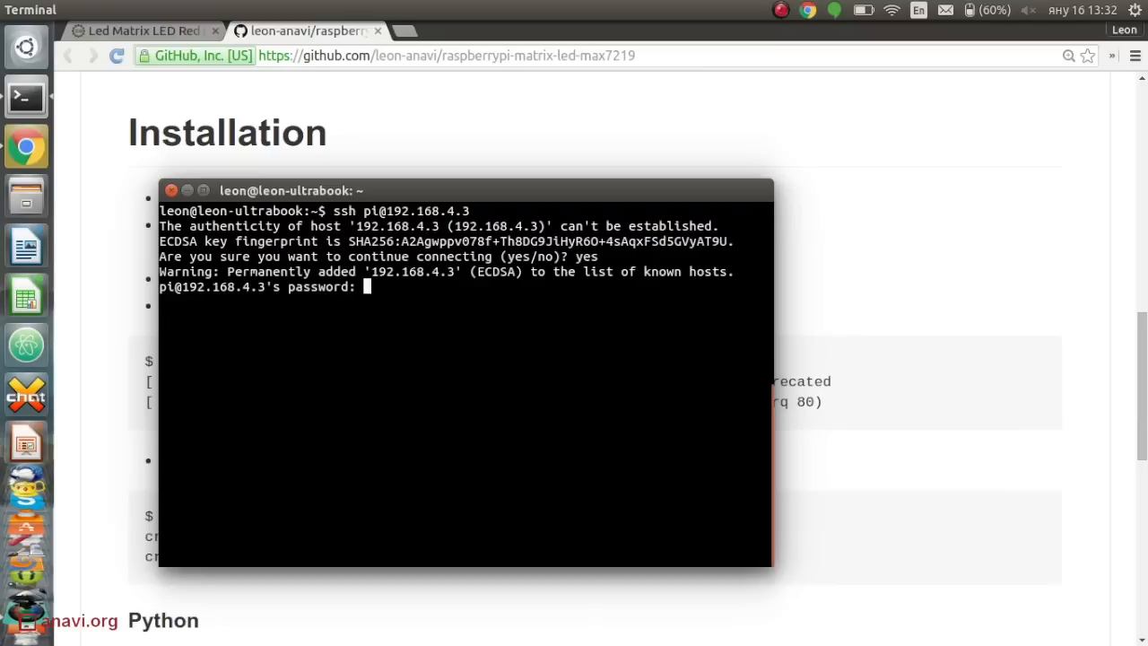
key("Return")
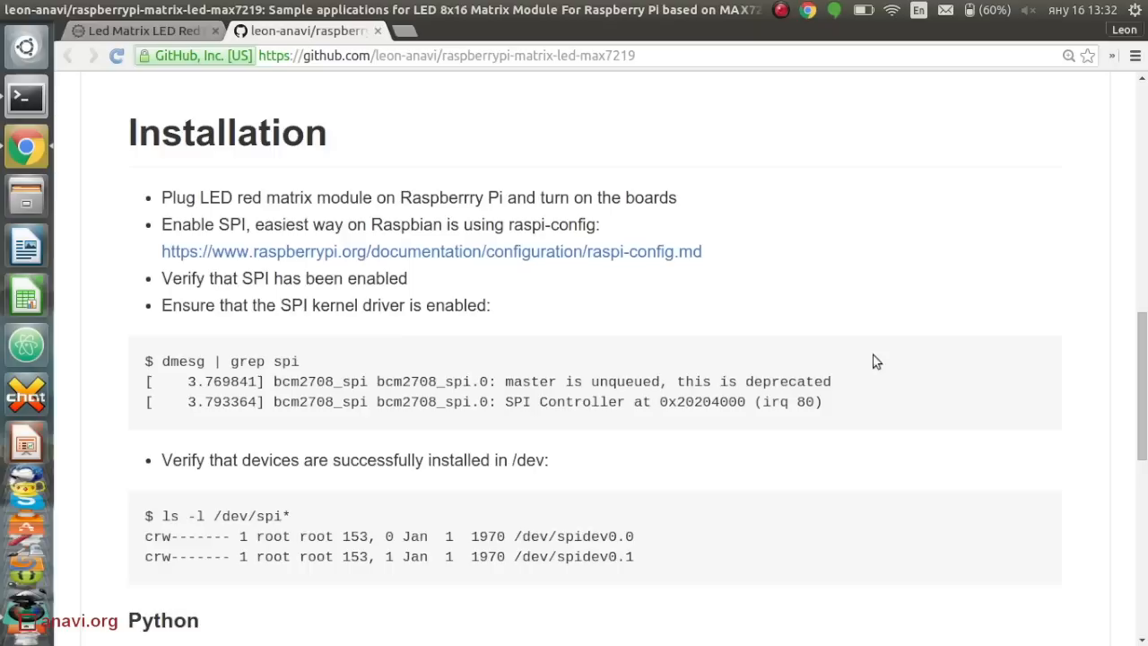
left_click(430, 251)
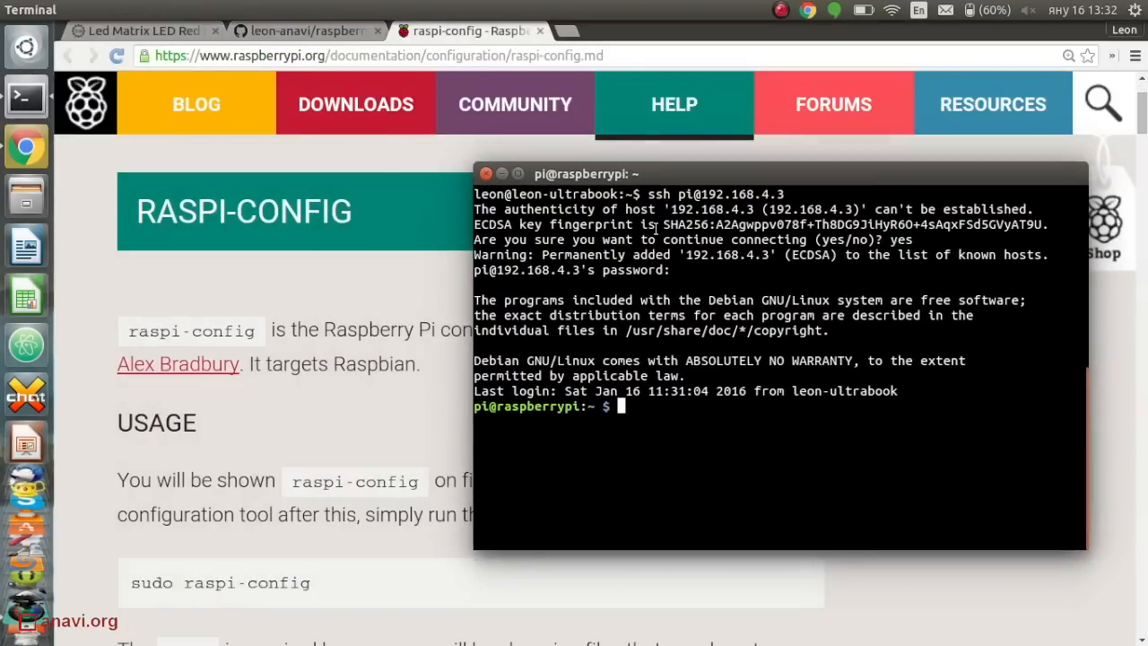
key("Return")
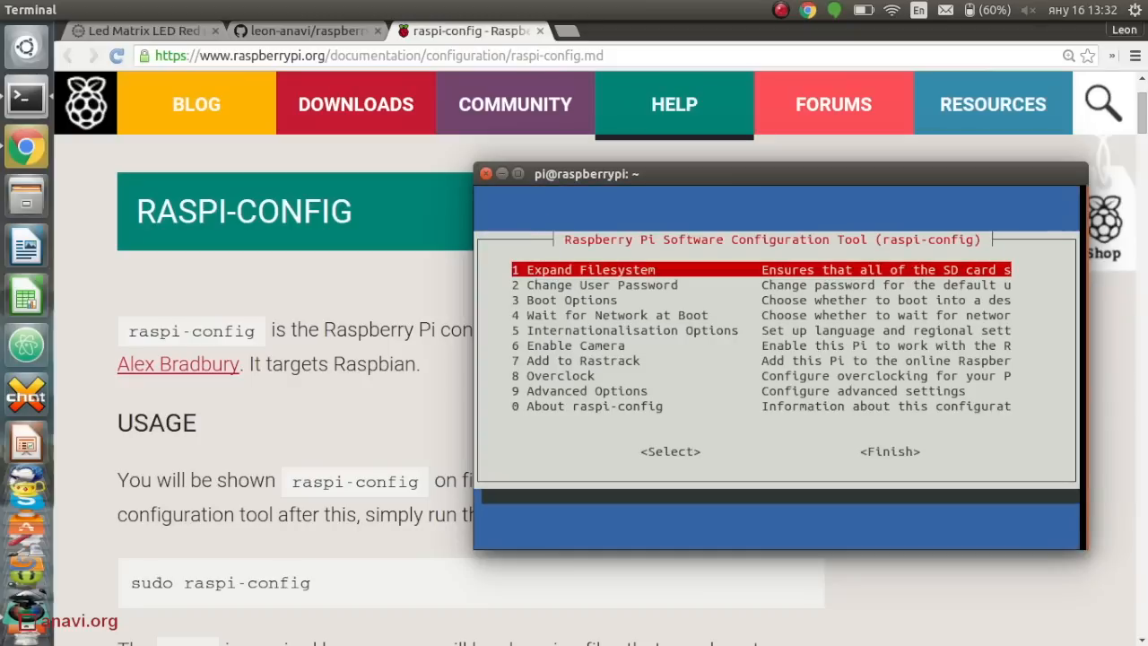
left_click(890, 452)
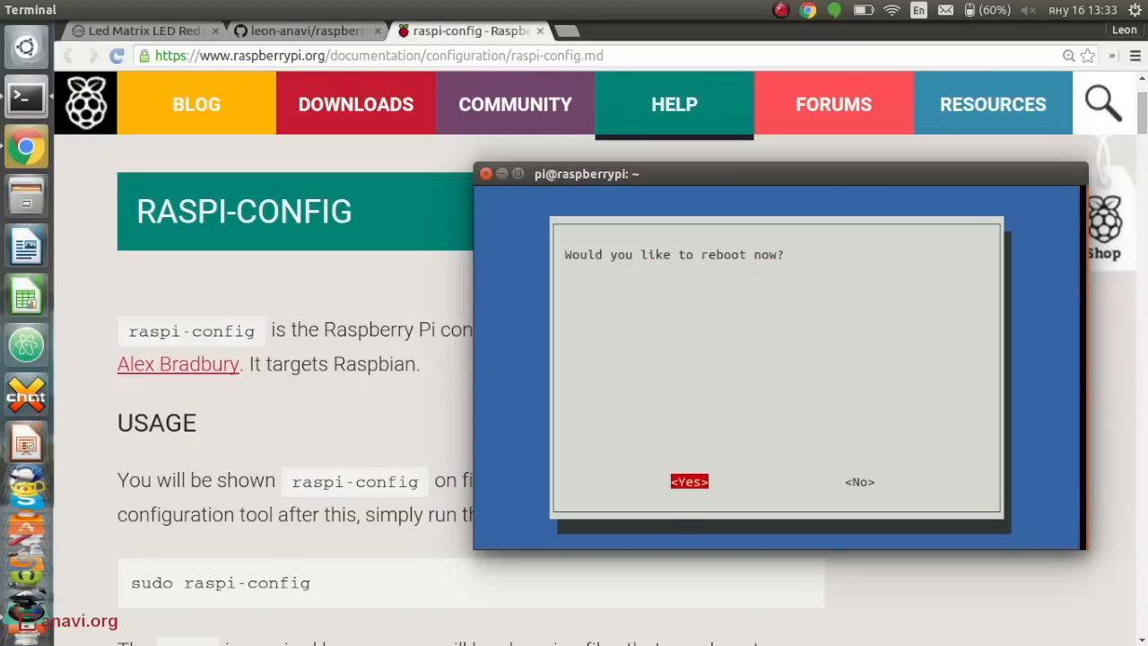
left_click(688, 481)
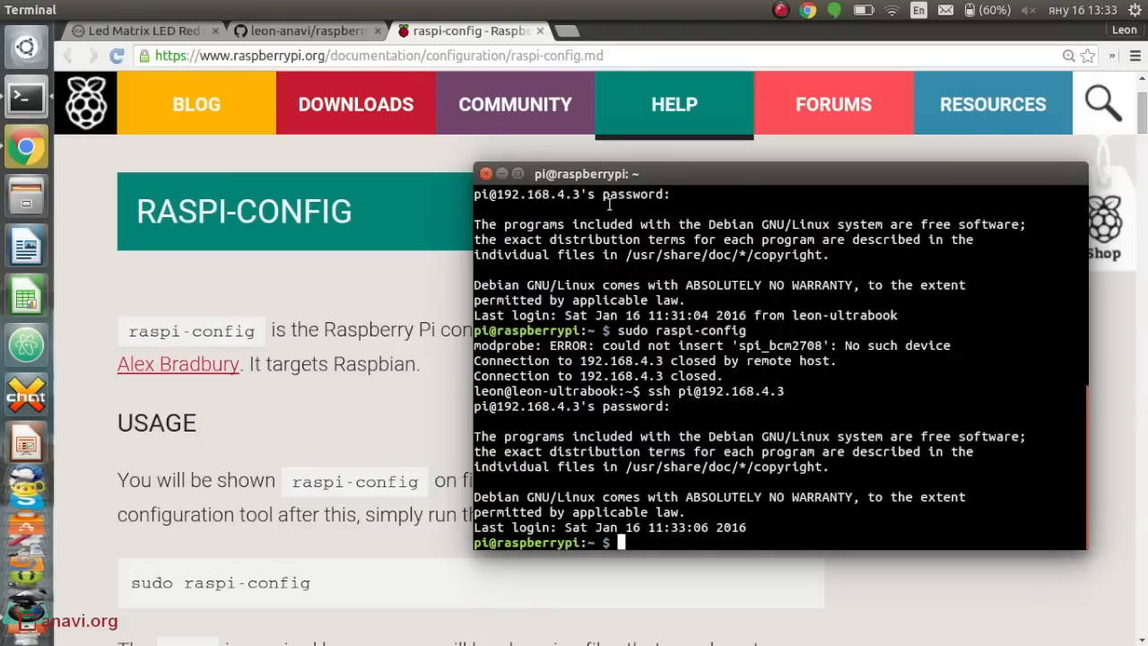
- Review the rm-hull/max7219 library's Building & Installing steps and copy the repository link
left_click(305, 31)
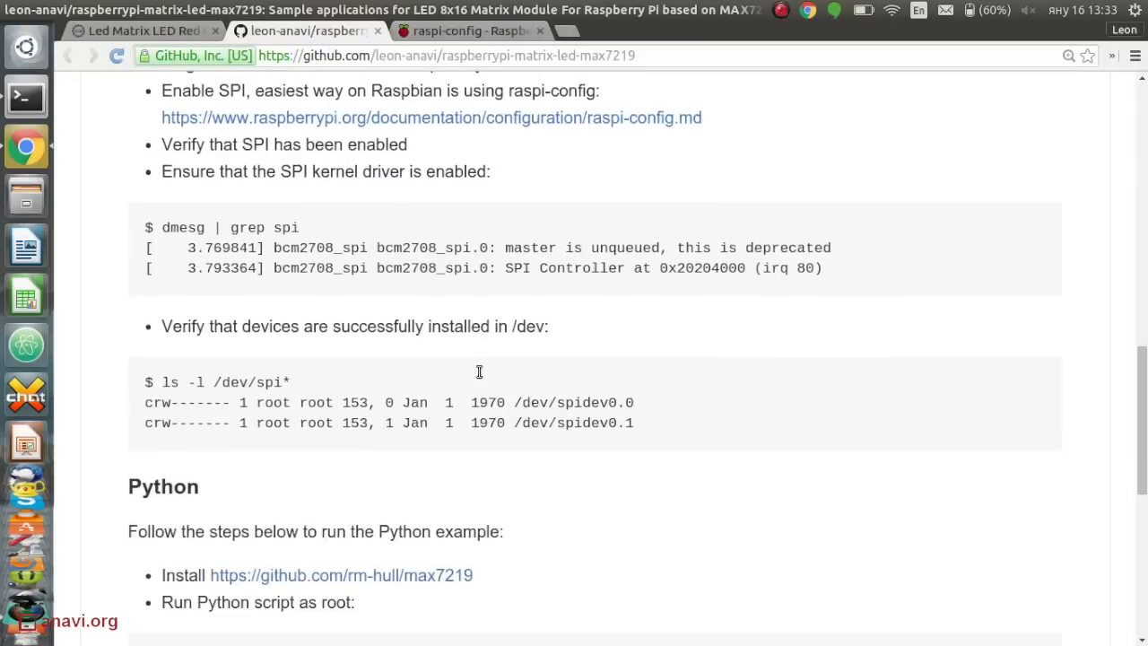
left_click(341, 574)
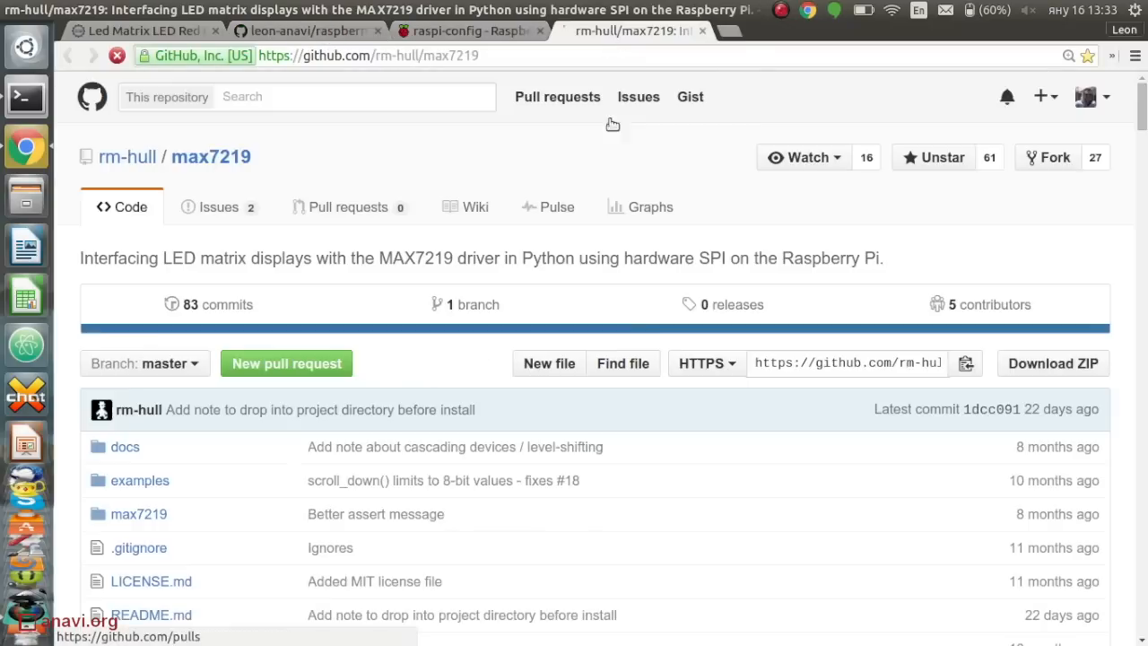
scroll("down", 3)
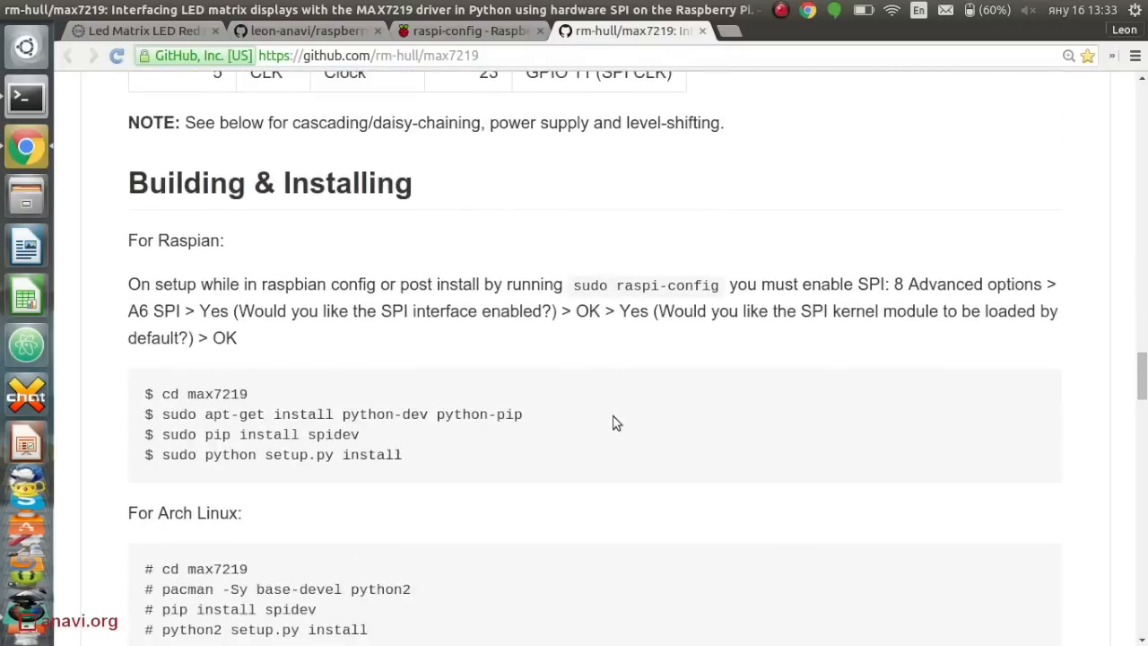
right_click(847, 363)
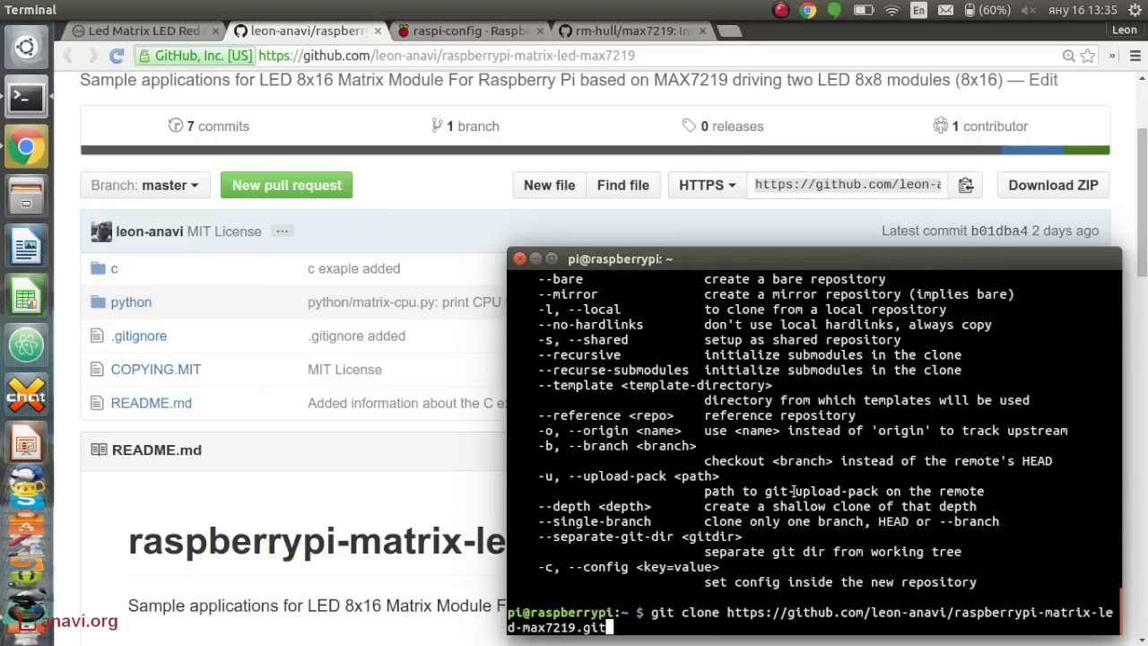
- Clone the raspberrypi-matrix-led-max7219 repository onto the Pi with git clone
key("Return")
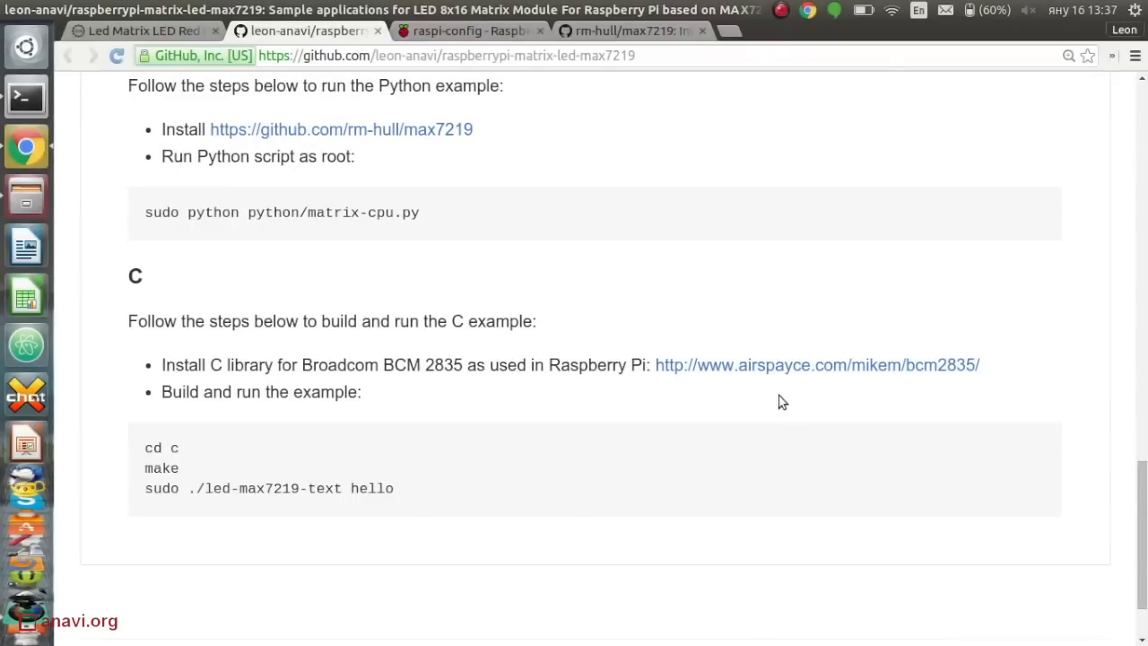
- Follow the README's airspayce.com link to the BCM2835 C library page
left_click(816, 364)
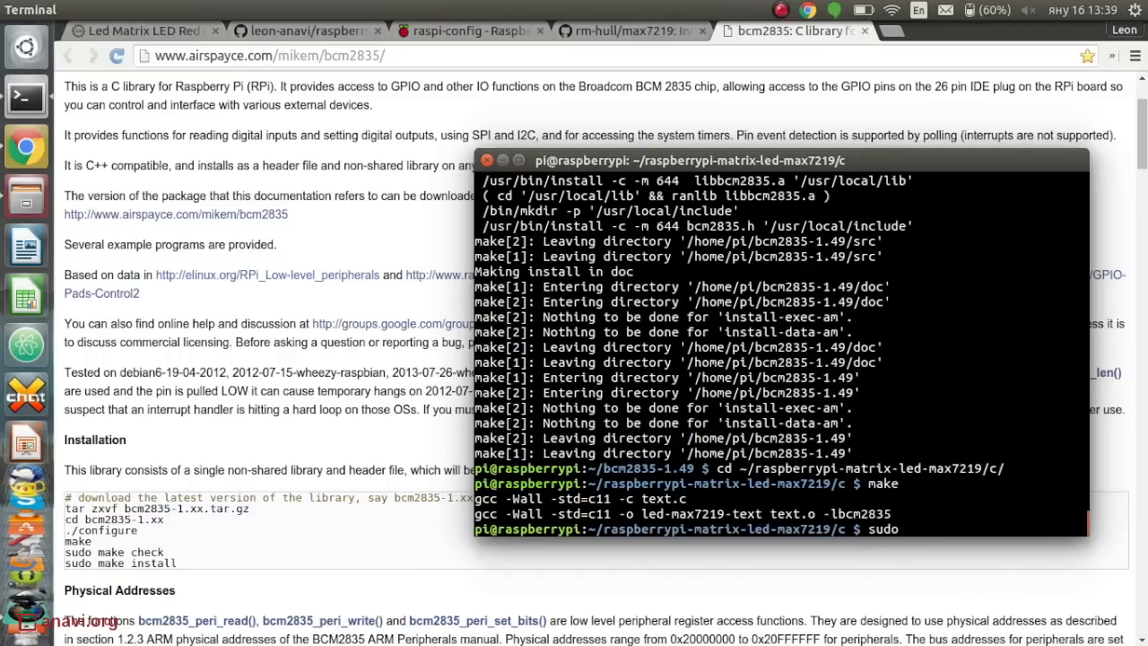
- Run sudo ./led-max7219-text "hello world!" to start the C LED matrix demo
type("./led-max7219-text \"\"")
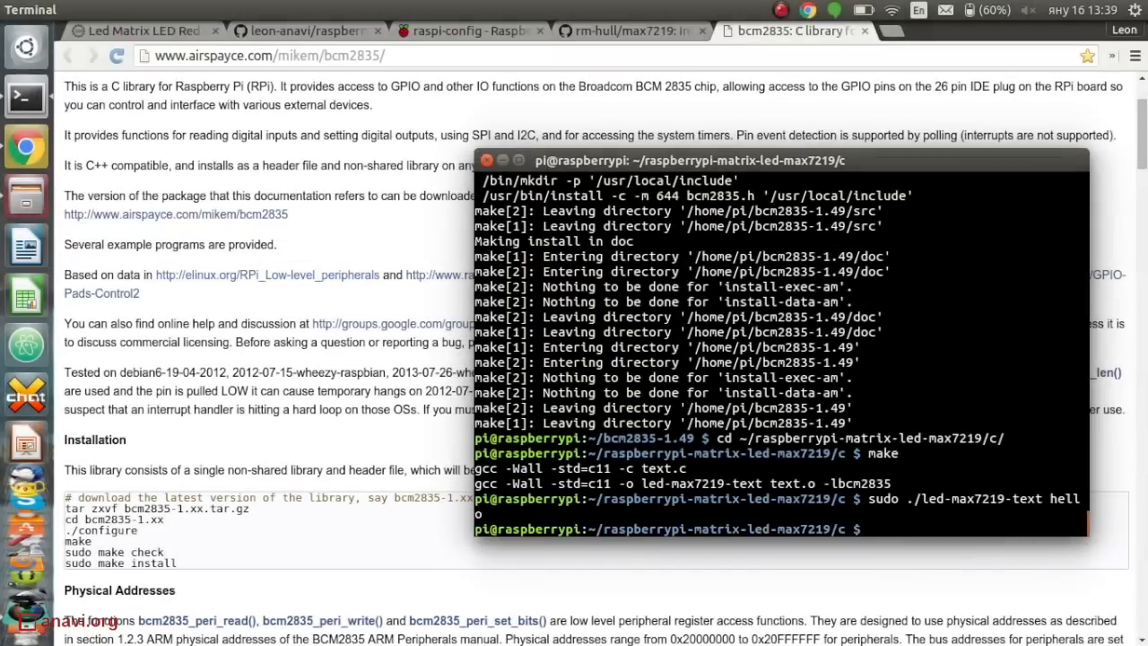
type("sudo ./led-max7219-text \"hel")
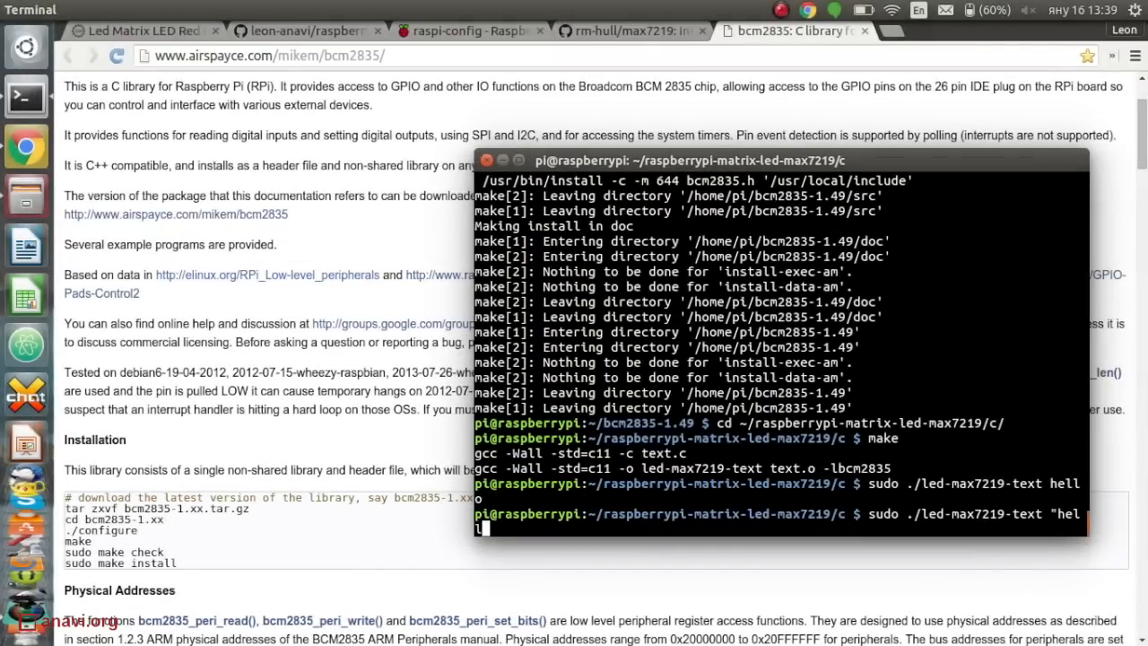
type("lo world!")
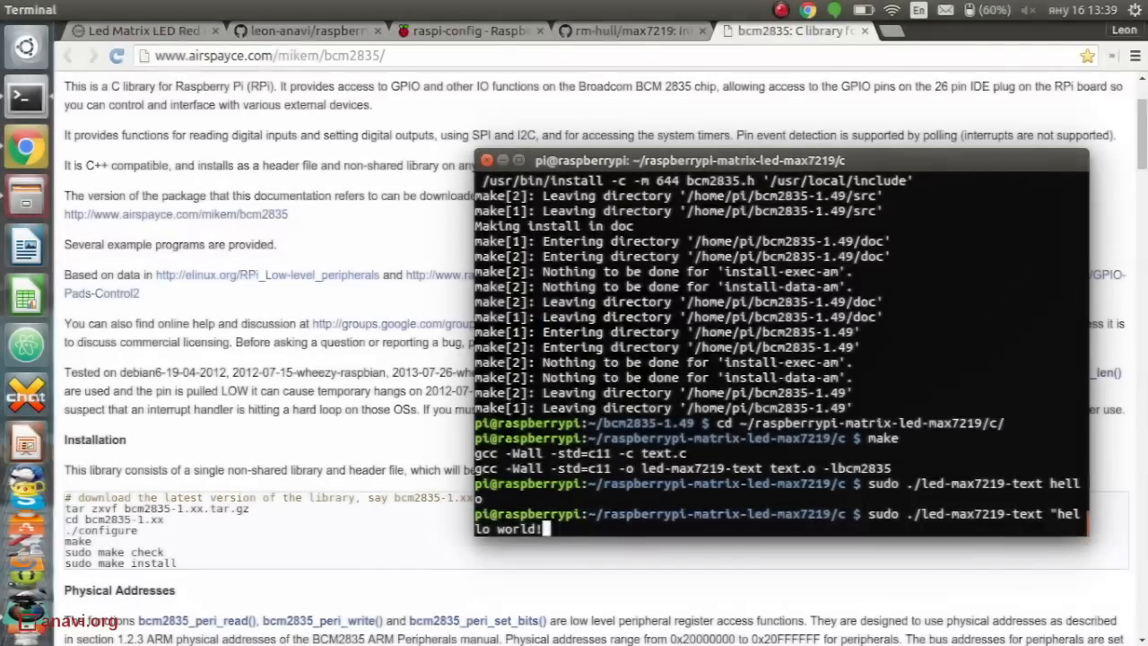